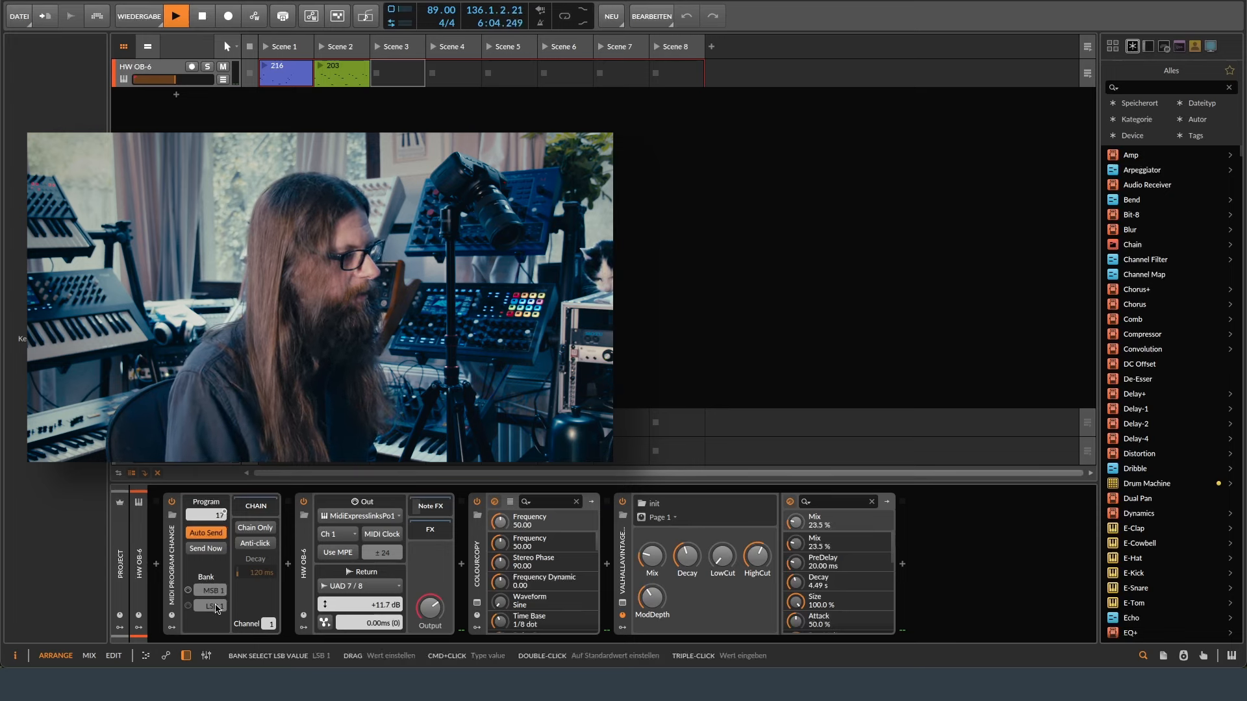
Step: Inspect the device chains of the OMNI Dream Pad and Omnisphere Fragile layers in Pads Basic
click(207, 533)
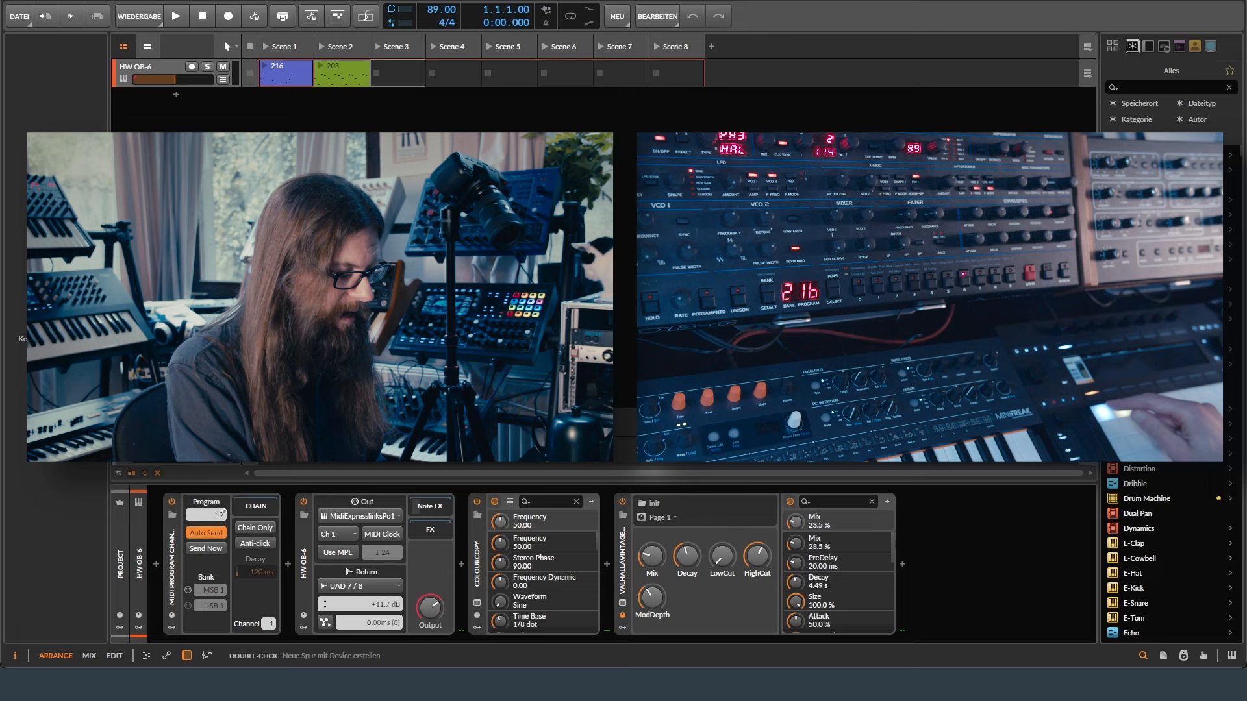
click(175, 15)
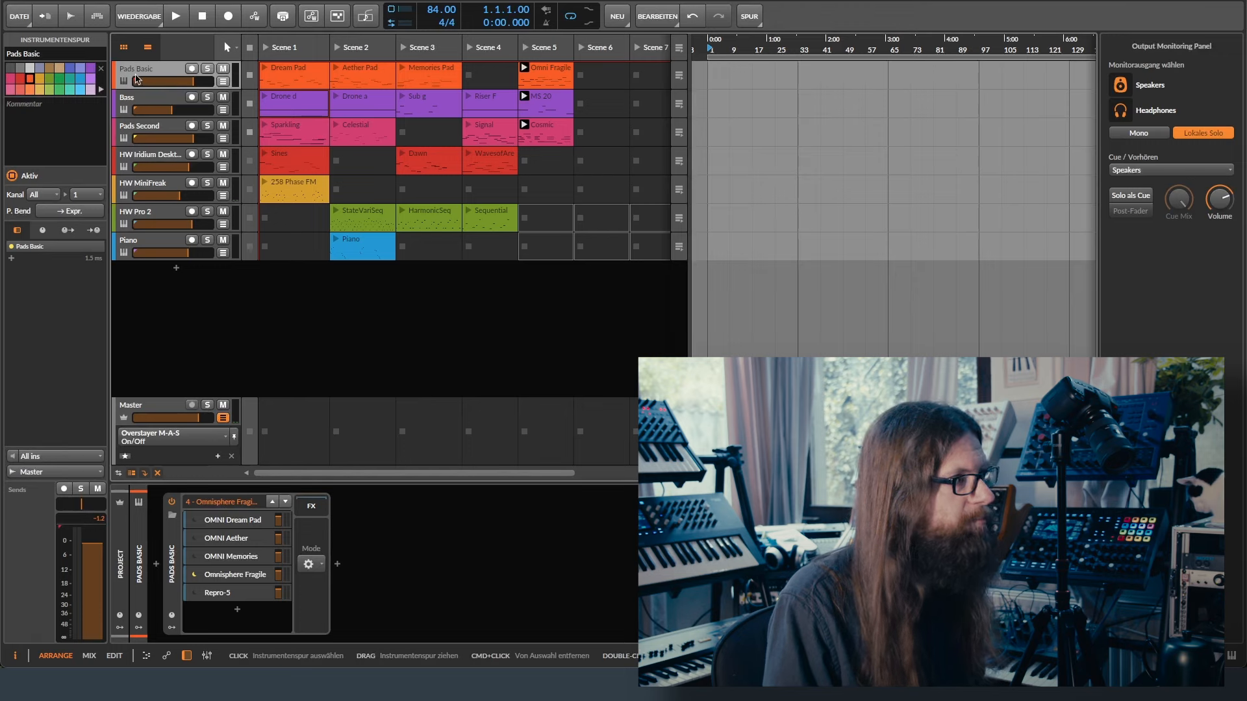
mouse_move(140, 72)
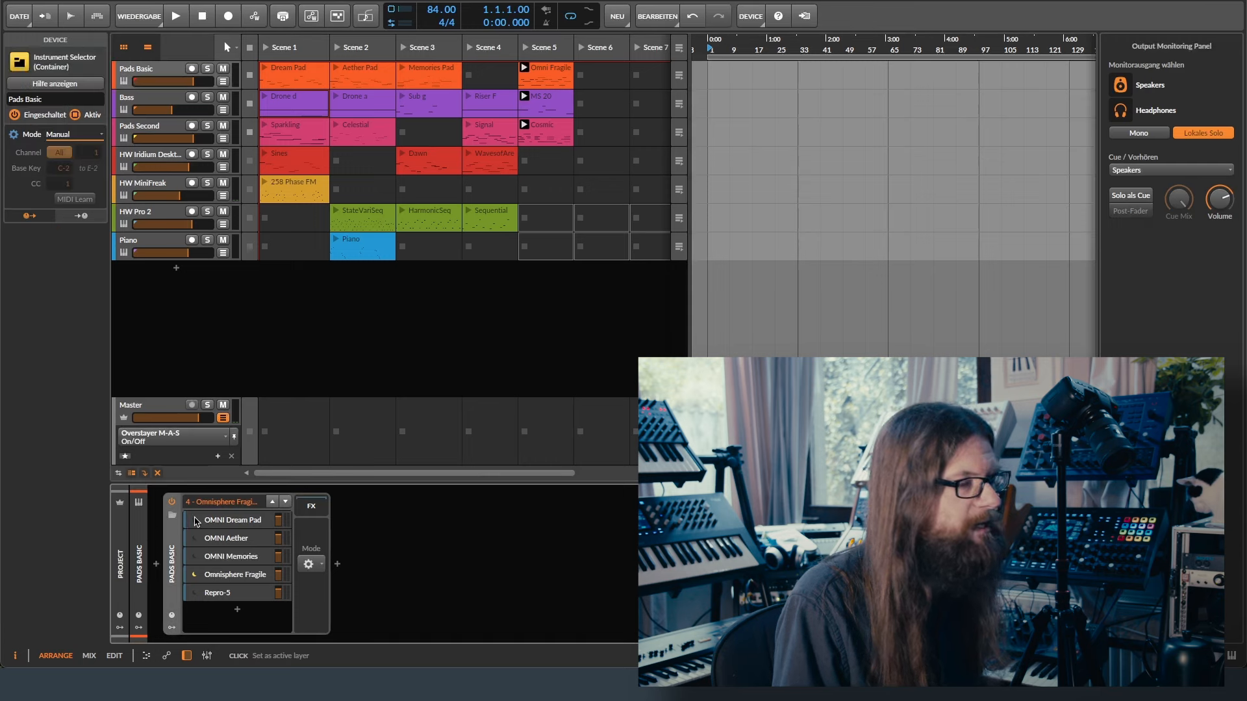
click(232, 519)
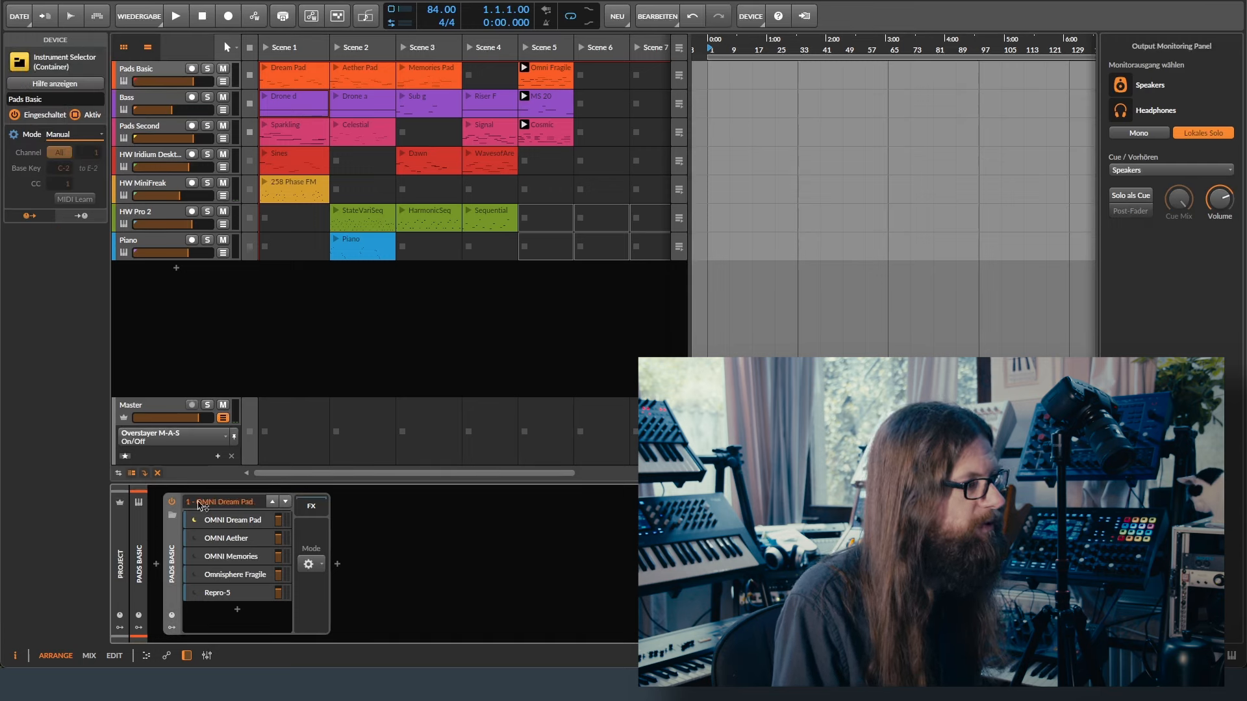
click(230, 556)
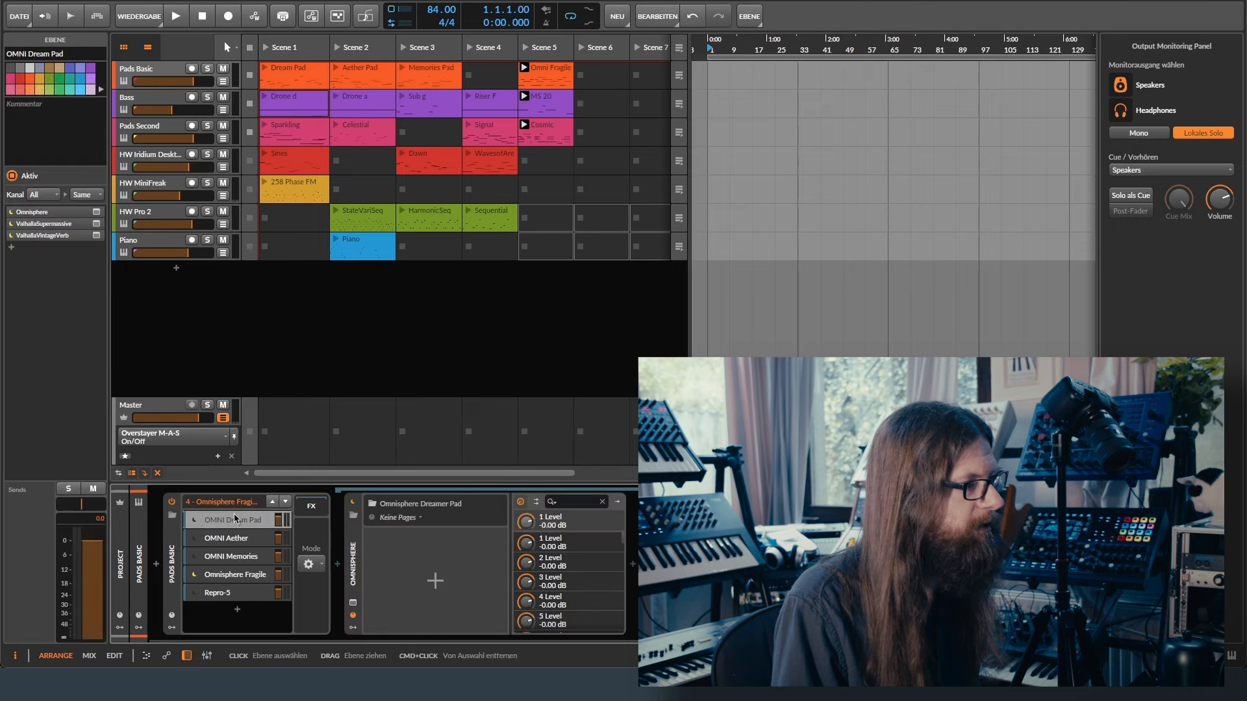
click(232, 574)
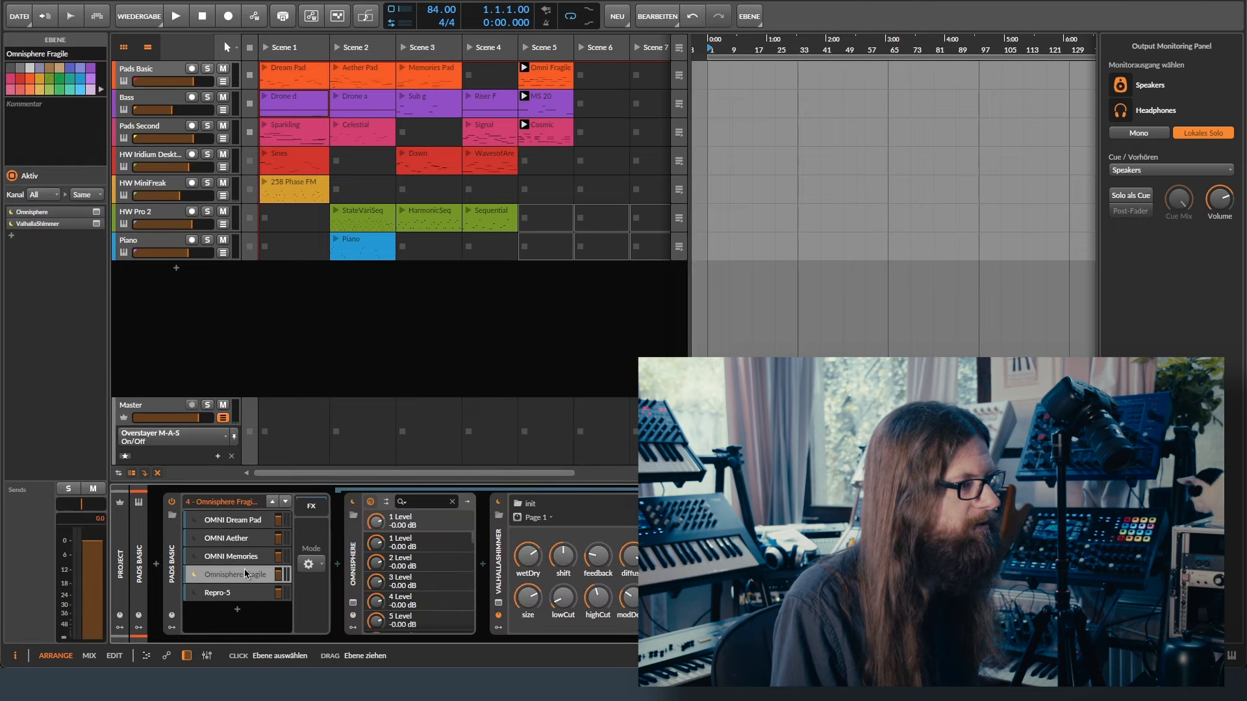
Step: Select the Dream Pad clip in Scene 1 and bring it into the clip editor
click(293, 74)
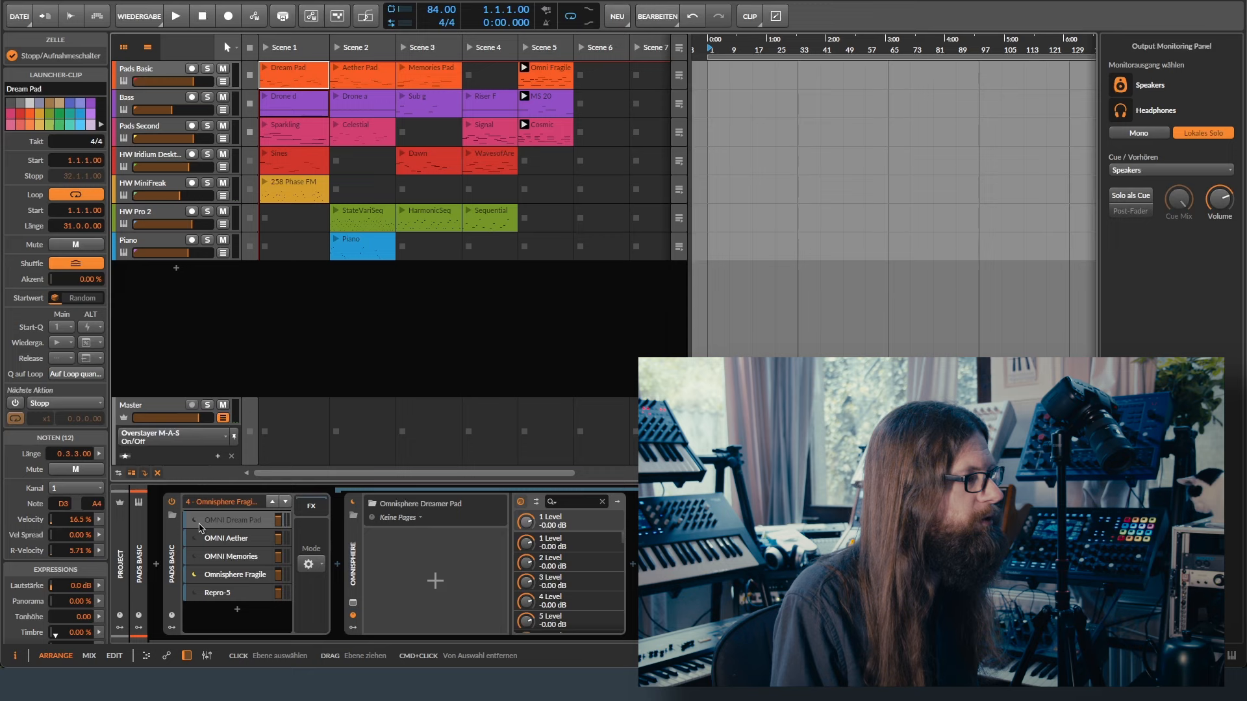
click(232, 520)
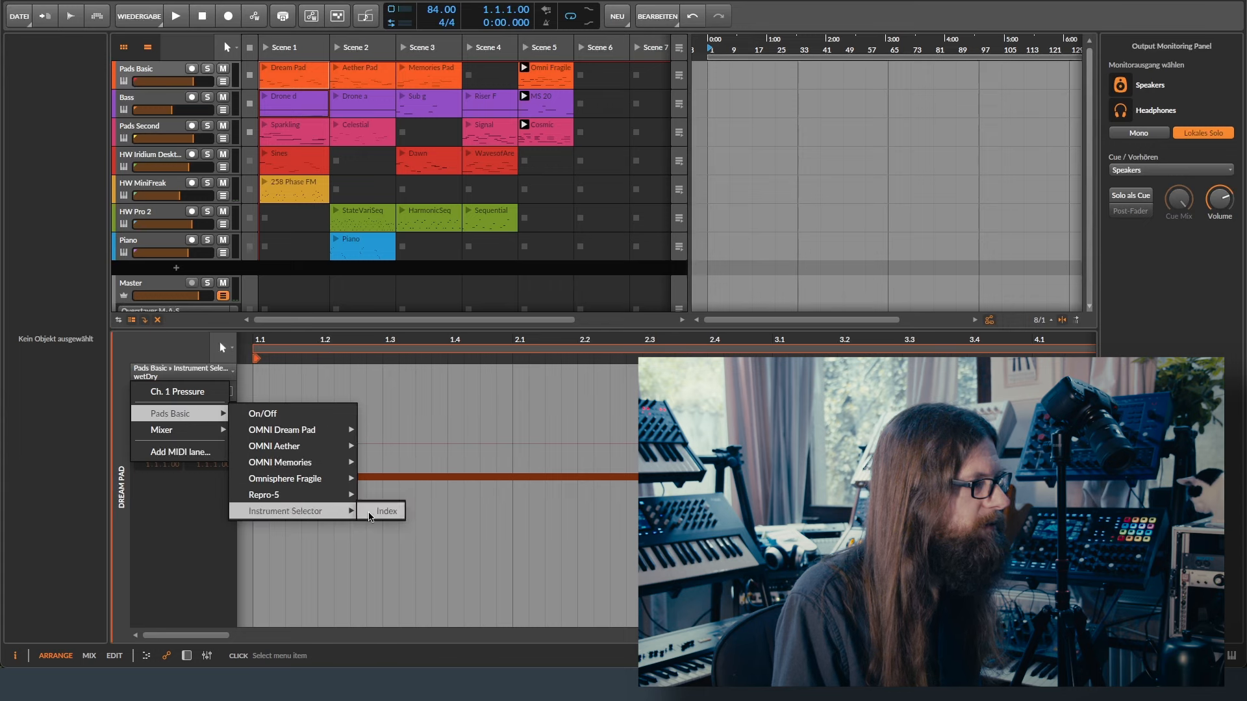
Step: Add Instrument Selector Index automation to the Dream, Aether and Memories Pad clips with their layer numbers
click(388, 510)
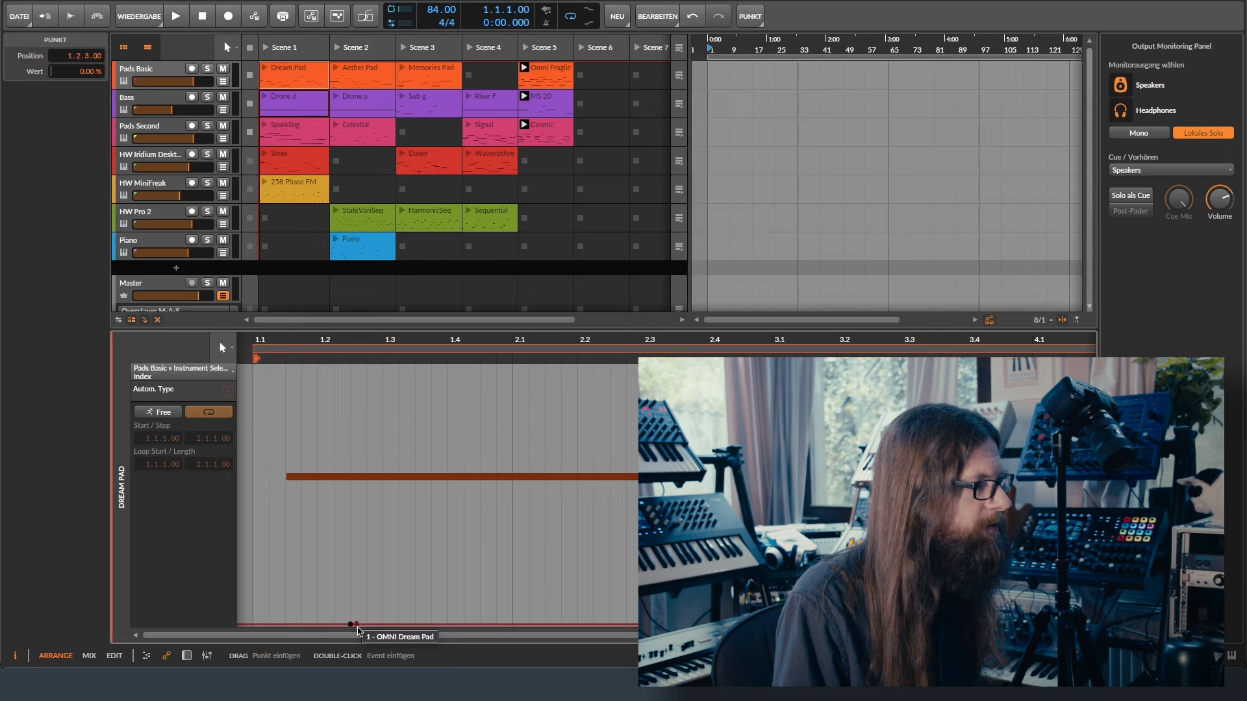
click(363, 75)
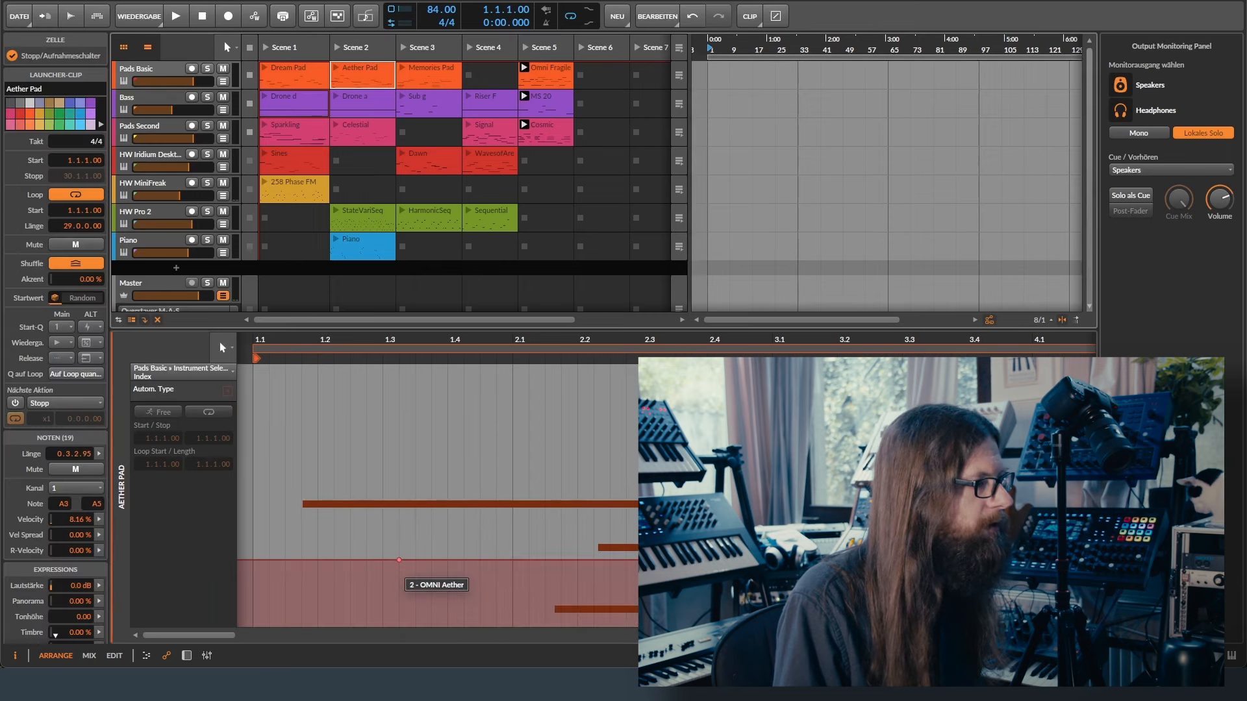
click(430, 73)
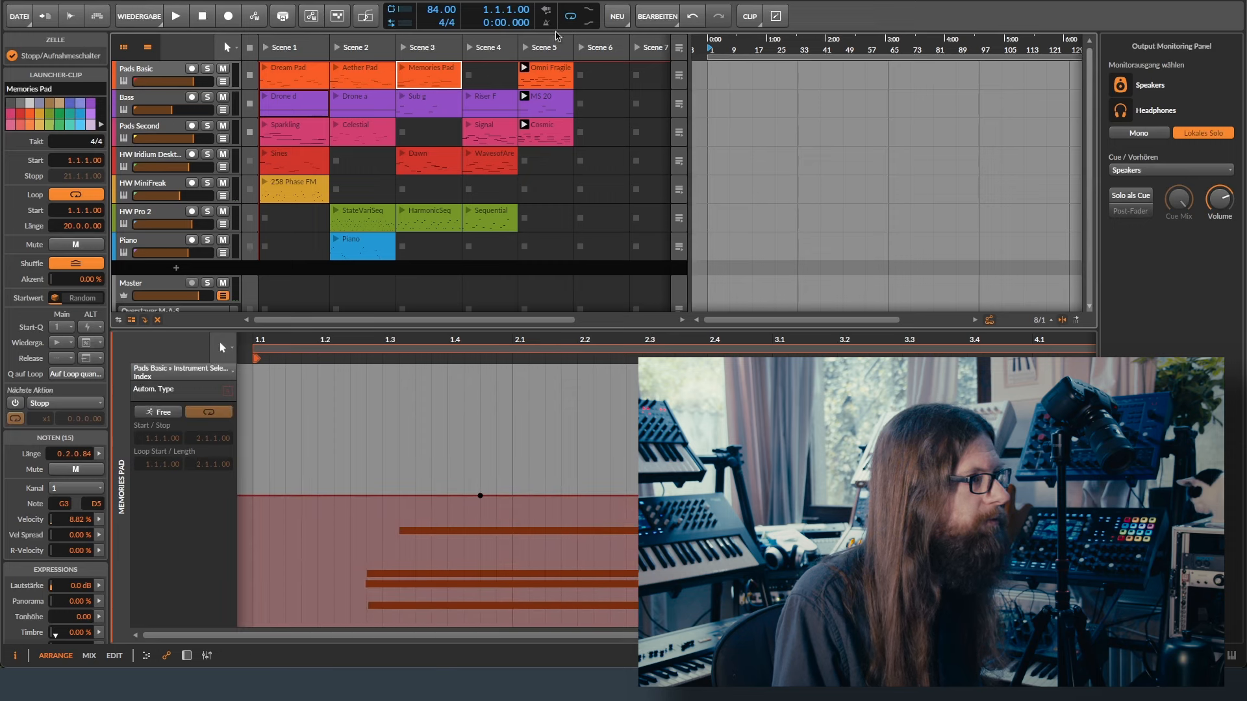
click(544, 66)
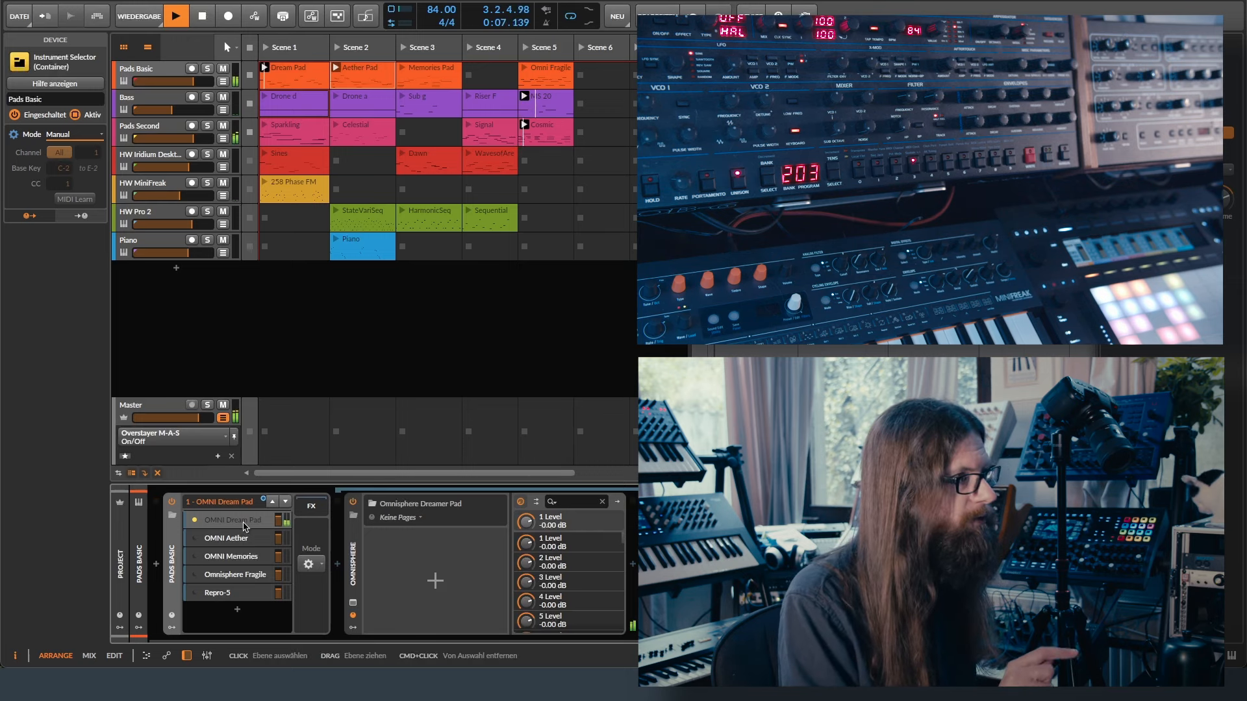
Step: Launch the Aether Pad clip so the selector switches to layer 2 - OMNI Aether
click(225, 537)
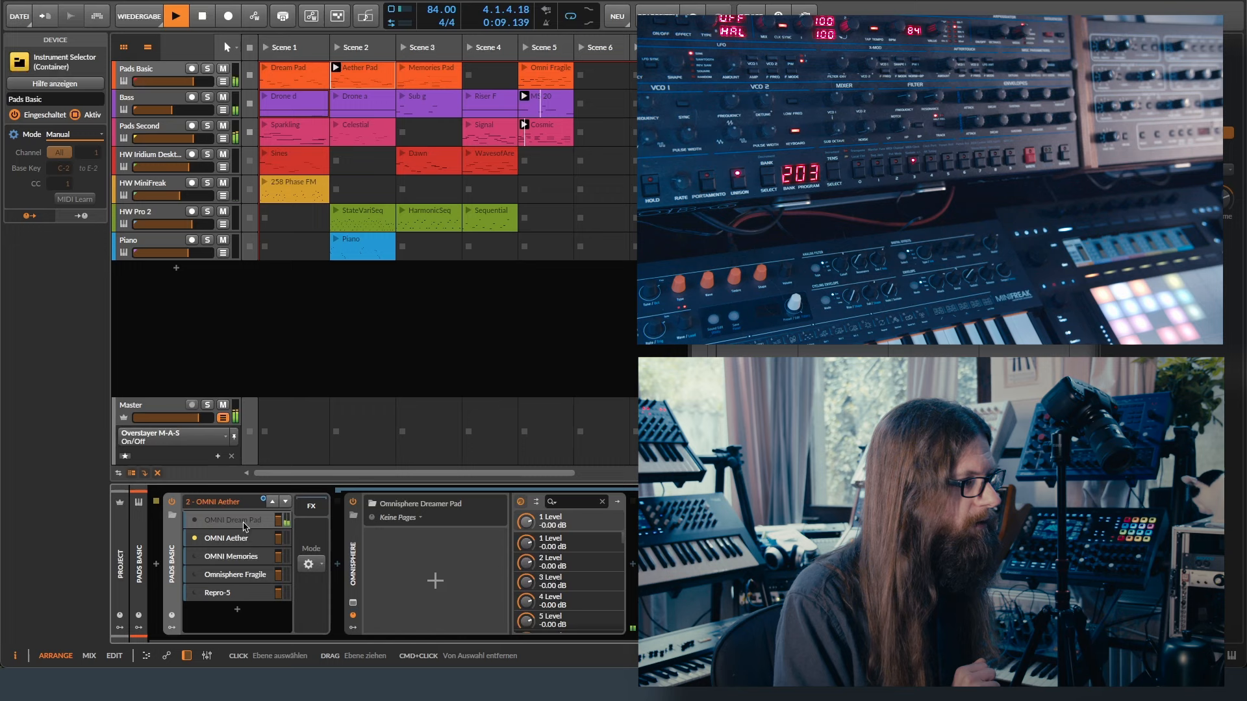